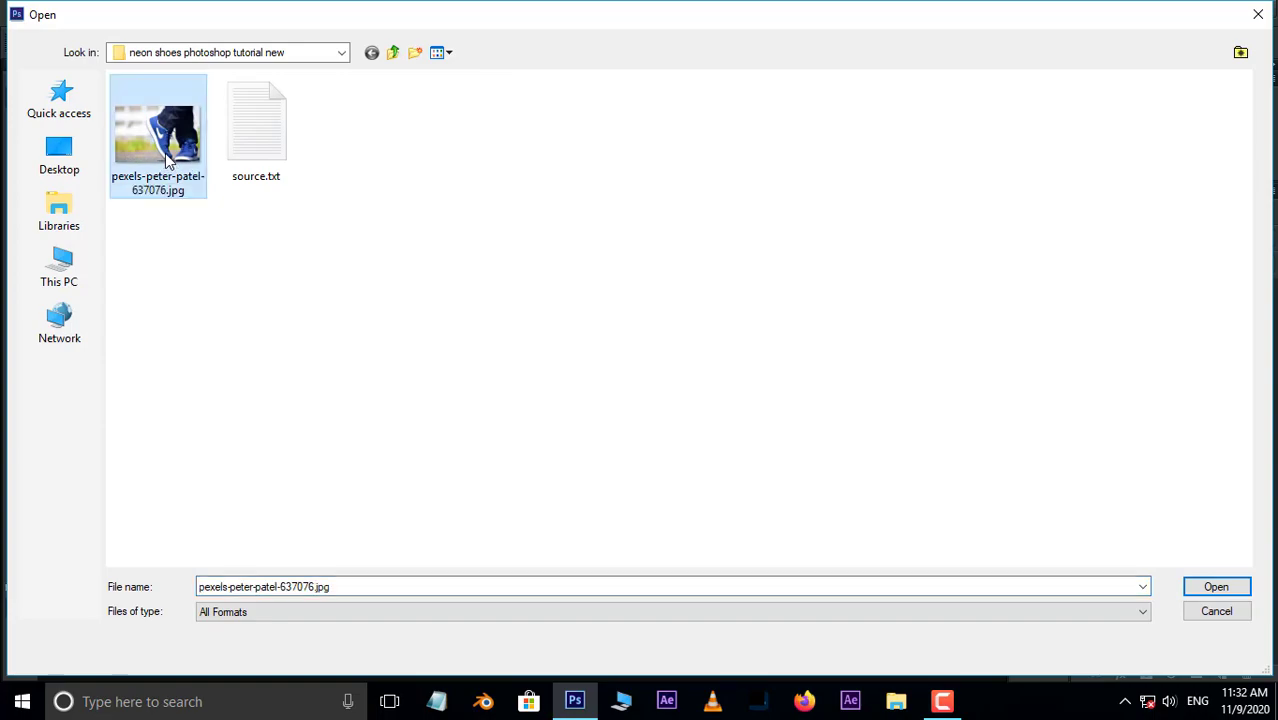
Load pexels-peter-patel-637076.jpg, the blue sneaker photo, as the working document.
{"action": "left_click", "coordinate": [1216, 586]}
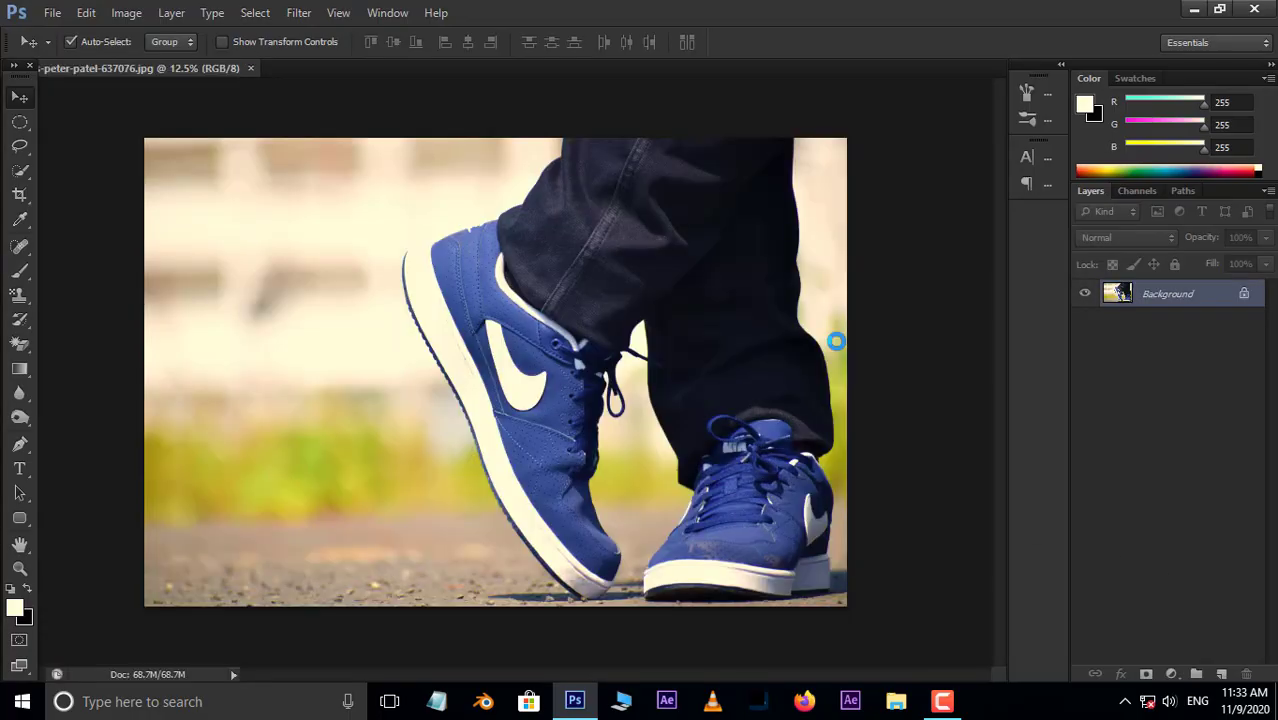
Add a Color Lookup adjustment layer using the Moonlight.3DL preset for a dark bluish tint.
{"action": "left_click", "coordinate": [1176, 672]}
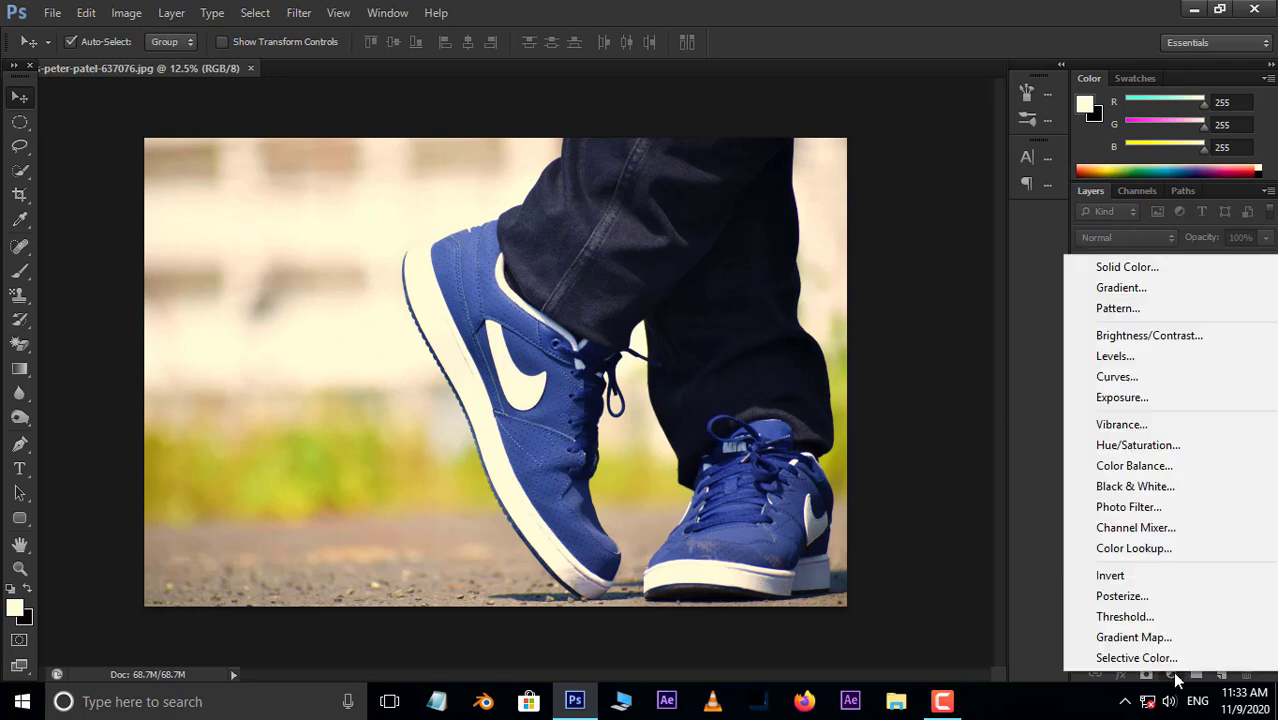
{"action": "left_click", "coordinate": [1134, 548]}
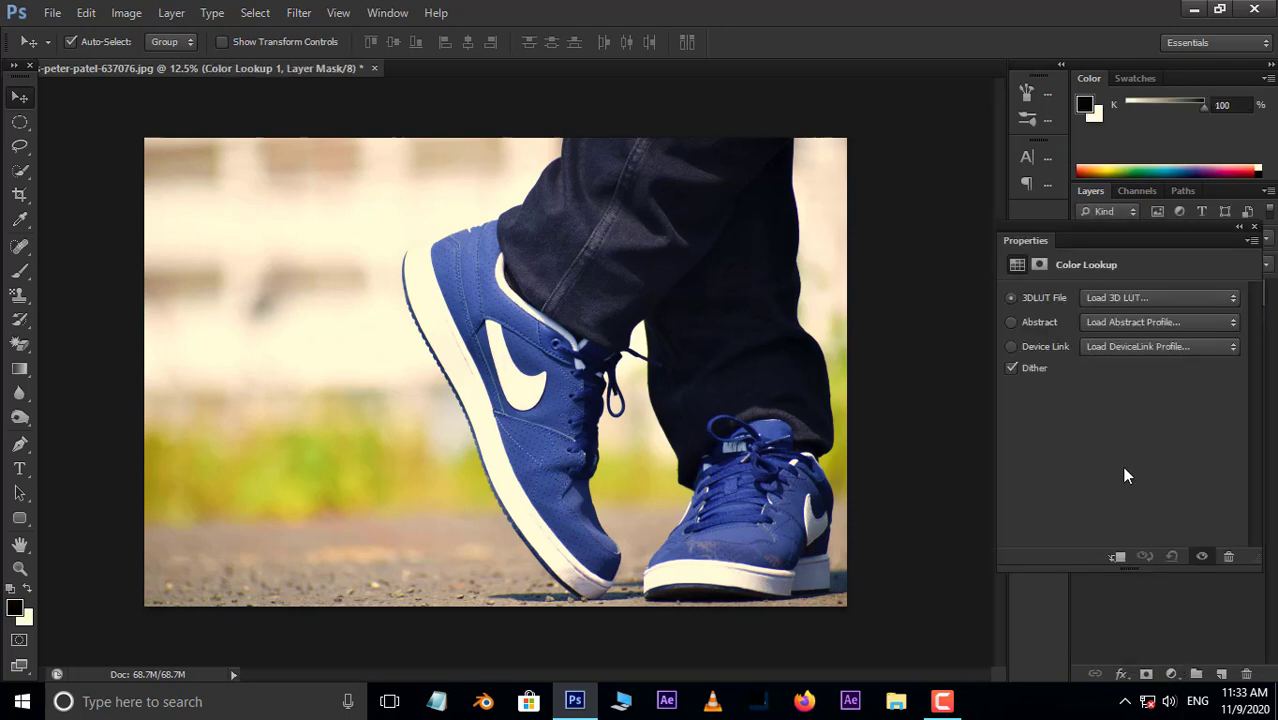
{"action": "left_click", "coordinate": [1160, 296]}
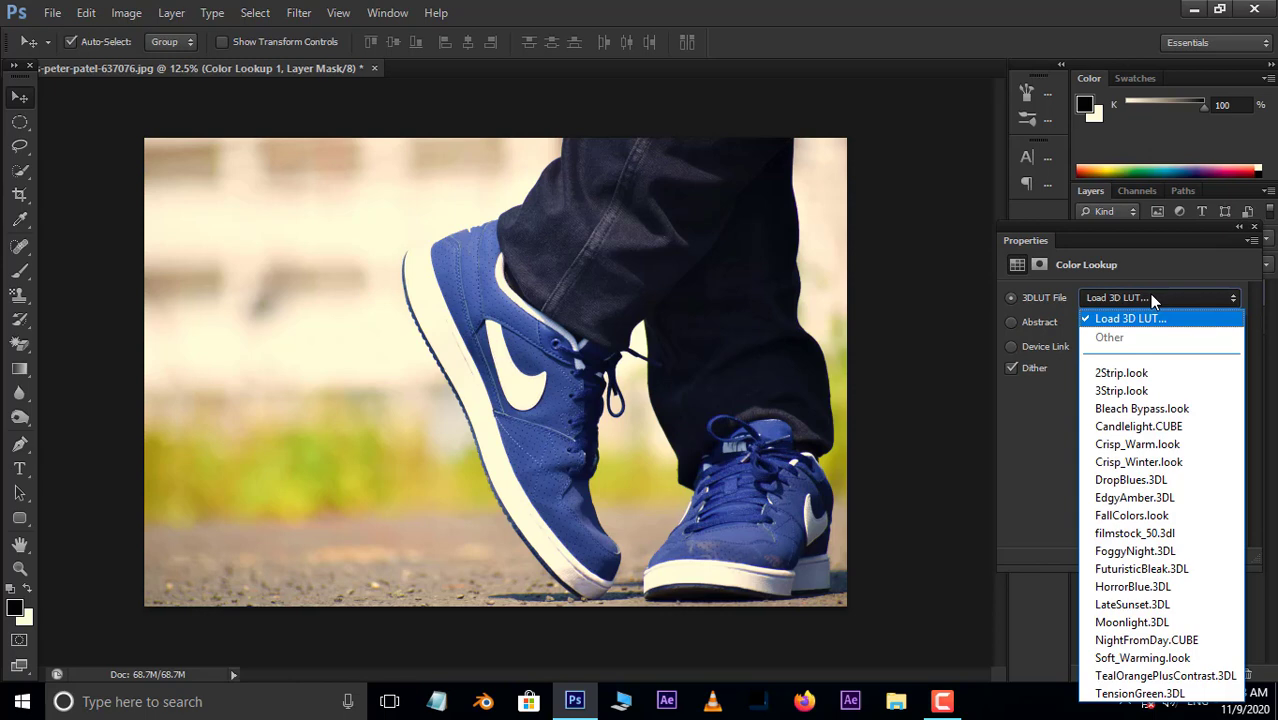
{"action": "mouse_move", "coordinate": [1132, 622]}
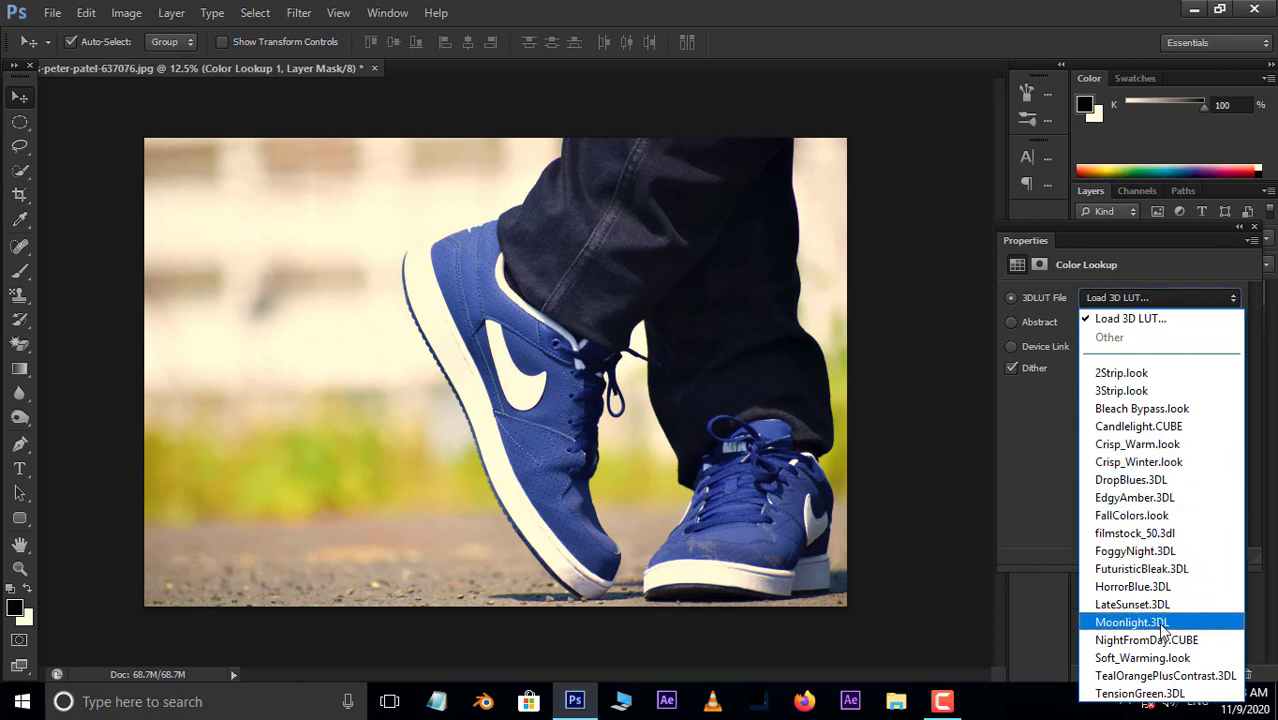
{"action": "left_click", "coordinate": [1132, 622]}
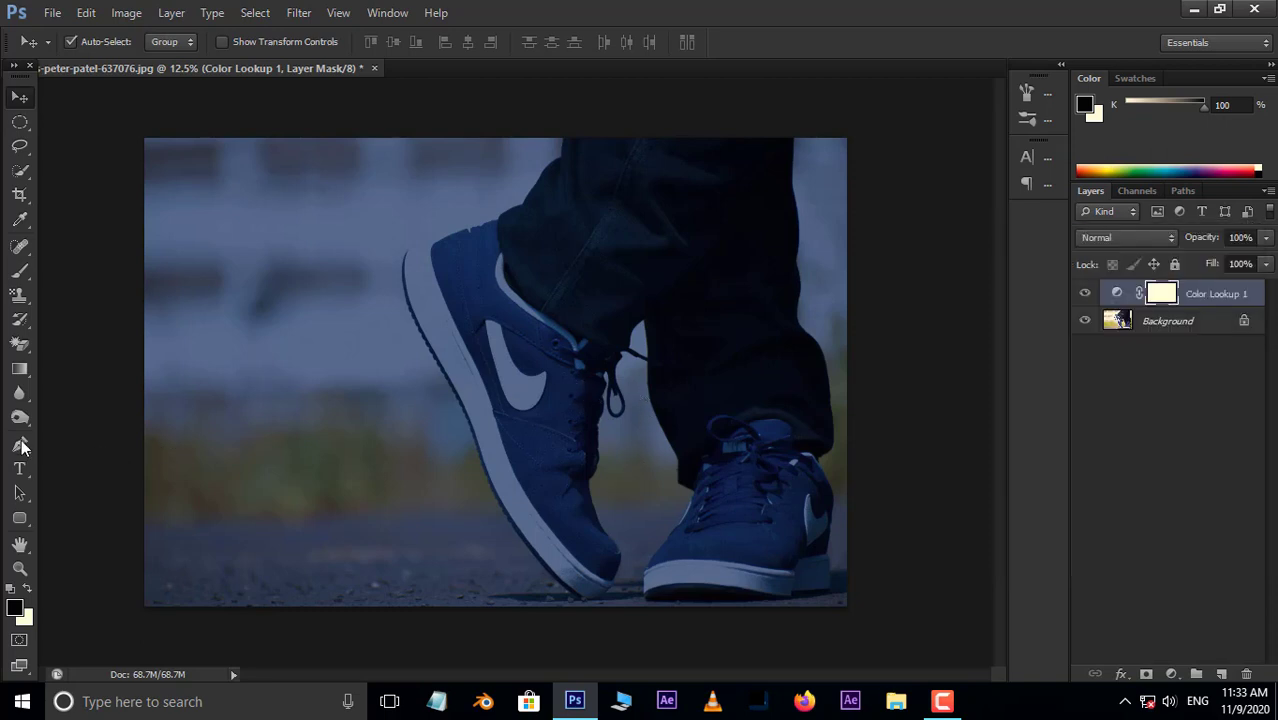
Trace Pen Tool paths along the soles, shoe edges, swooshes and logo patches.
{"action": "left_click", "coordinate": [20, 444]}
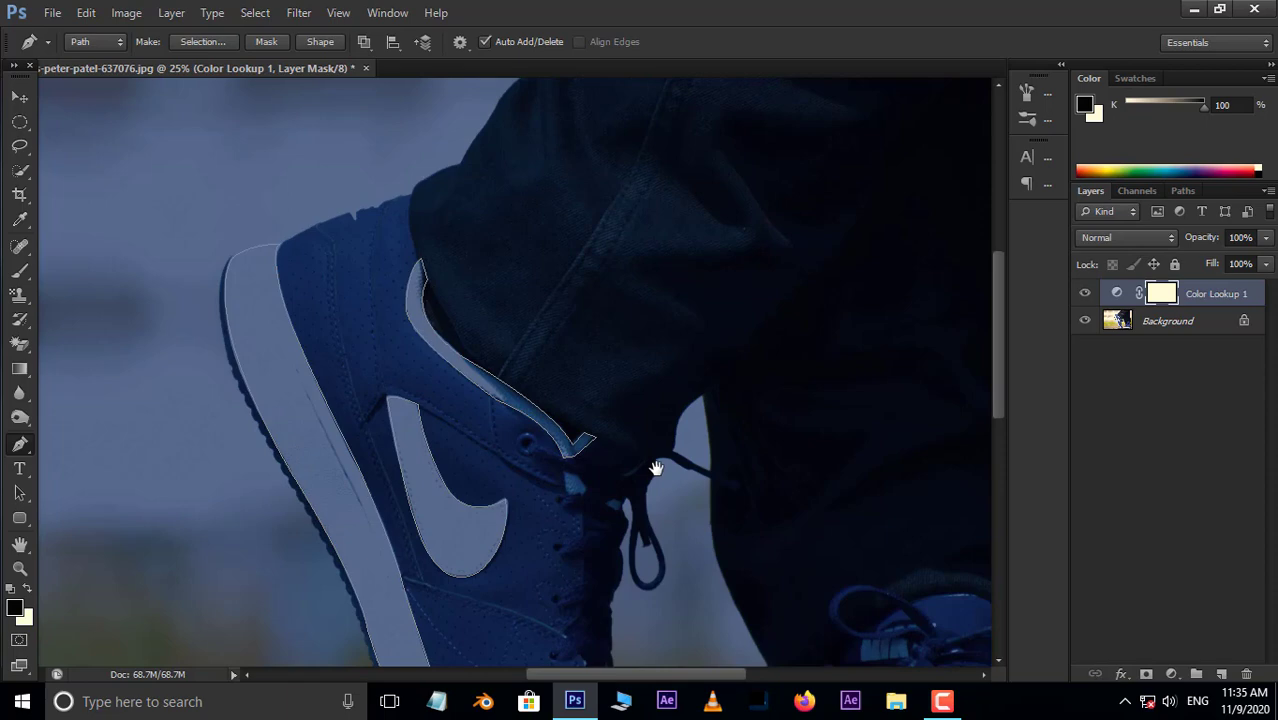
{"action": "left_click_drag", "start_coordinate": [656, 470], "coordinate": [570, 380]}
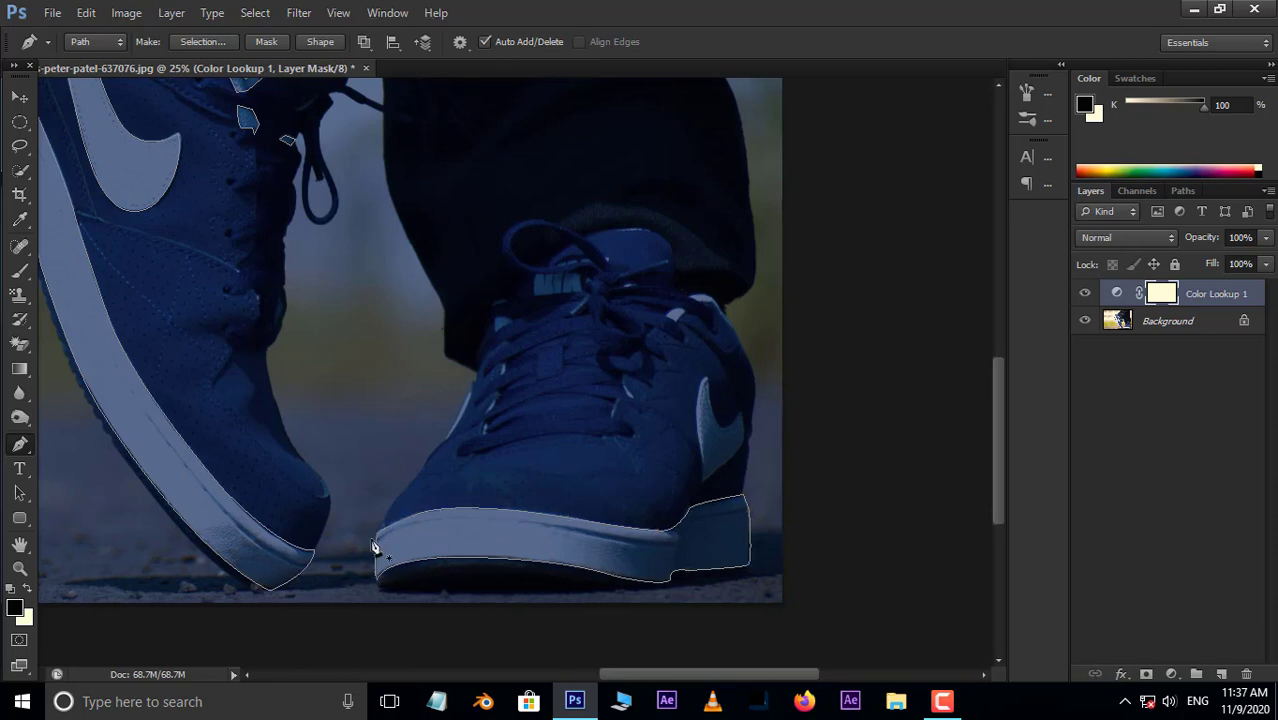
{"action": "left_click", "coordinate": [704, 496]}
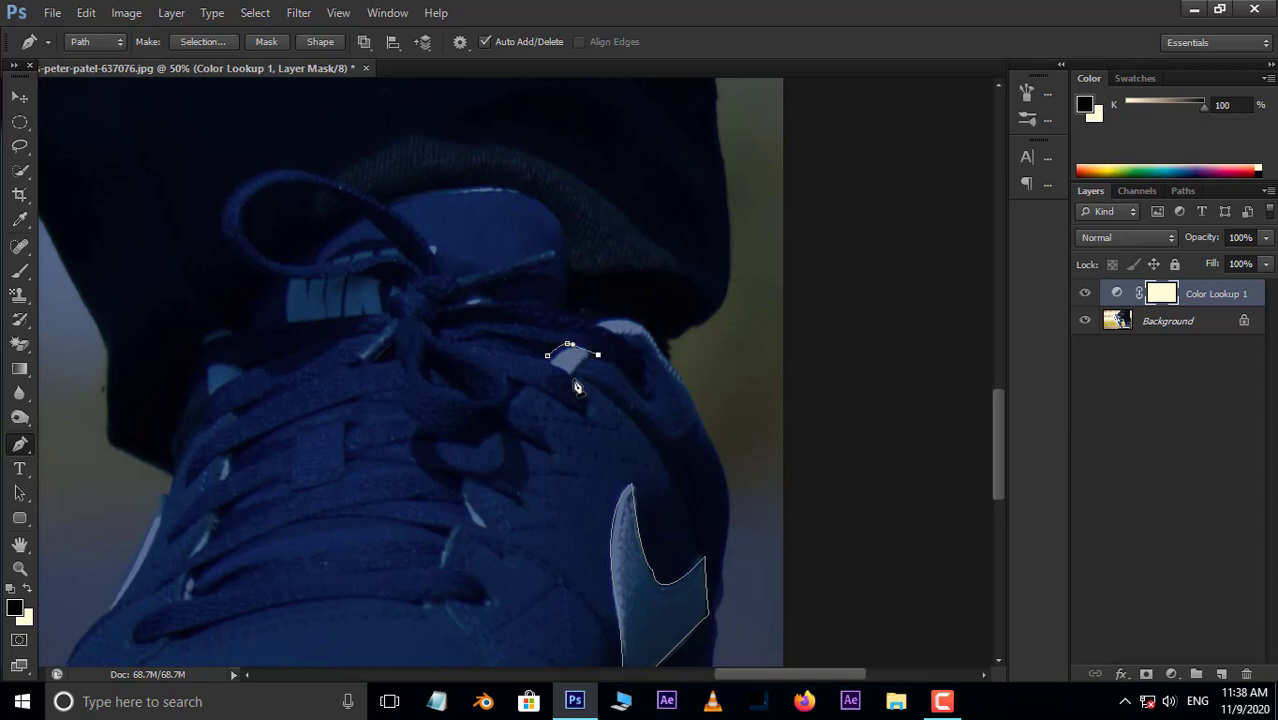
{"action": "left_click_drag", "start_coordinate": [576, 384], "coordinate": [300, 510]}
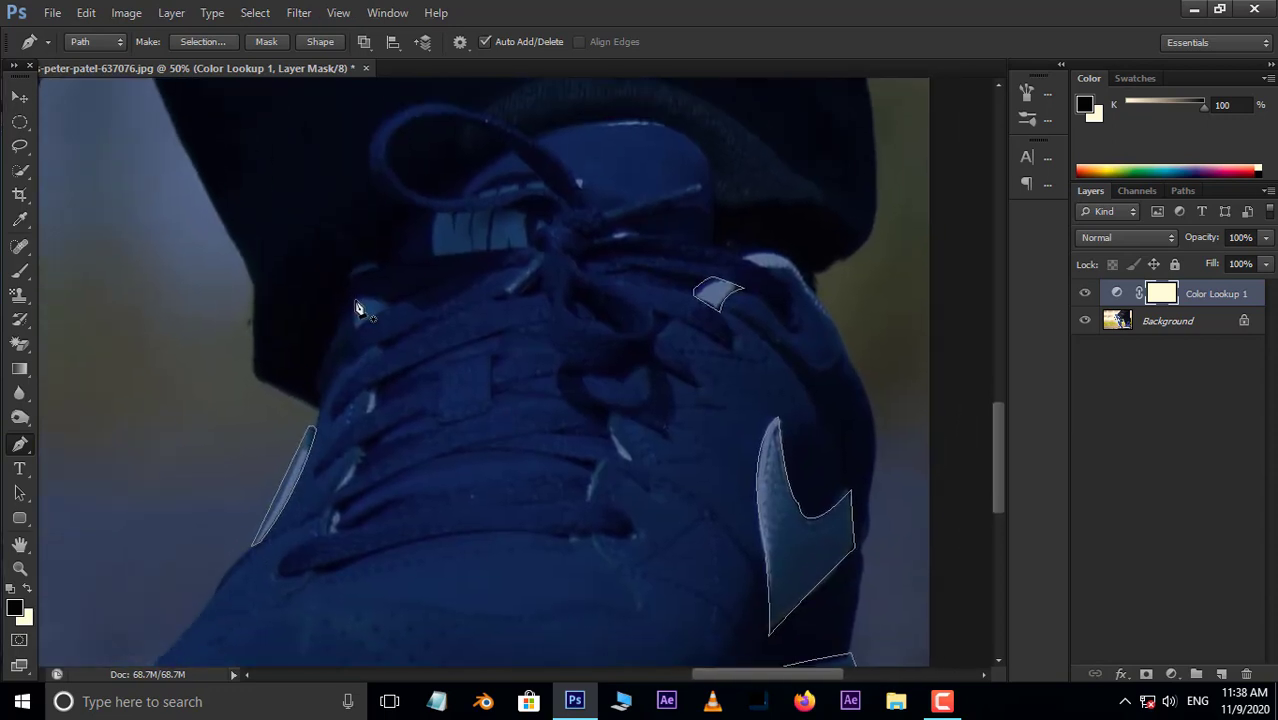
{"action": "left_click", "coordinate": [364, 310]}
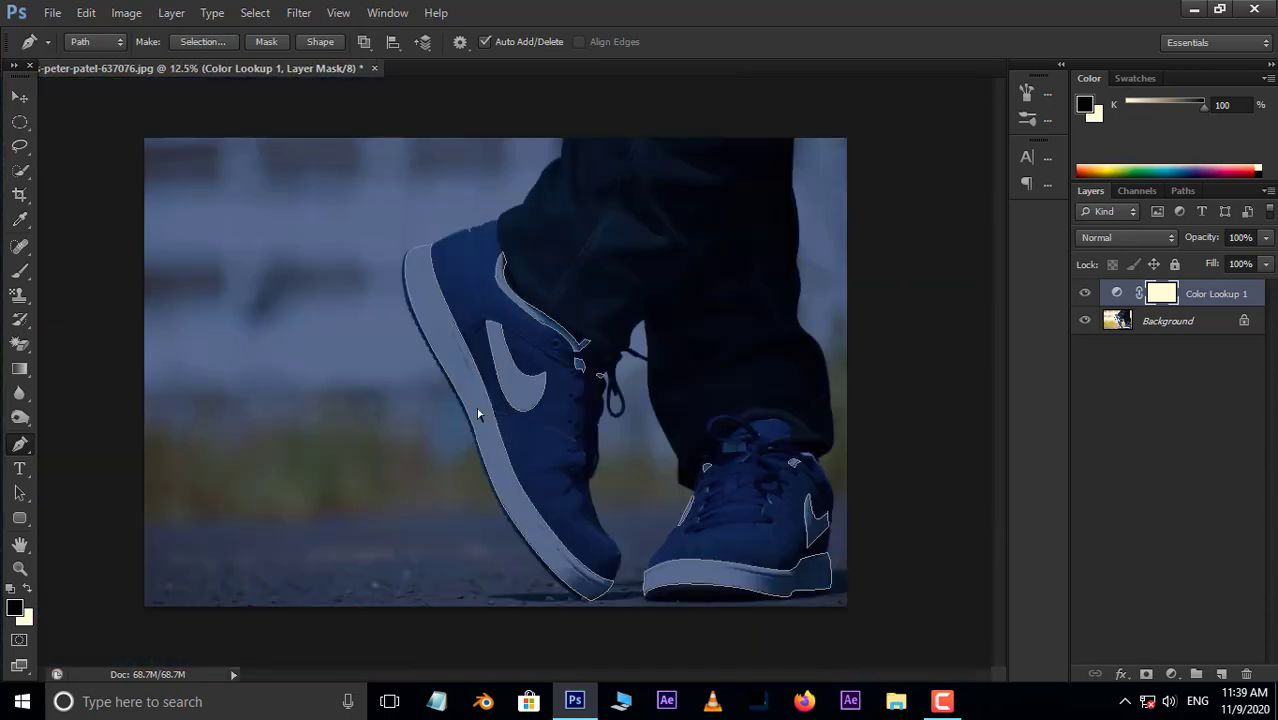
Convert the traced path into an active selection via Make Selection.
{"action": "right_click", "coordinate": [478, 414]}
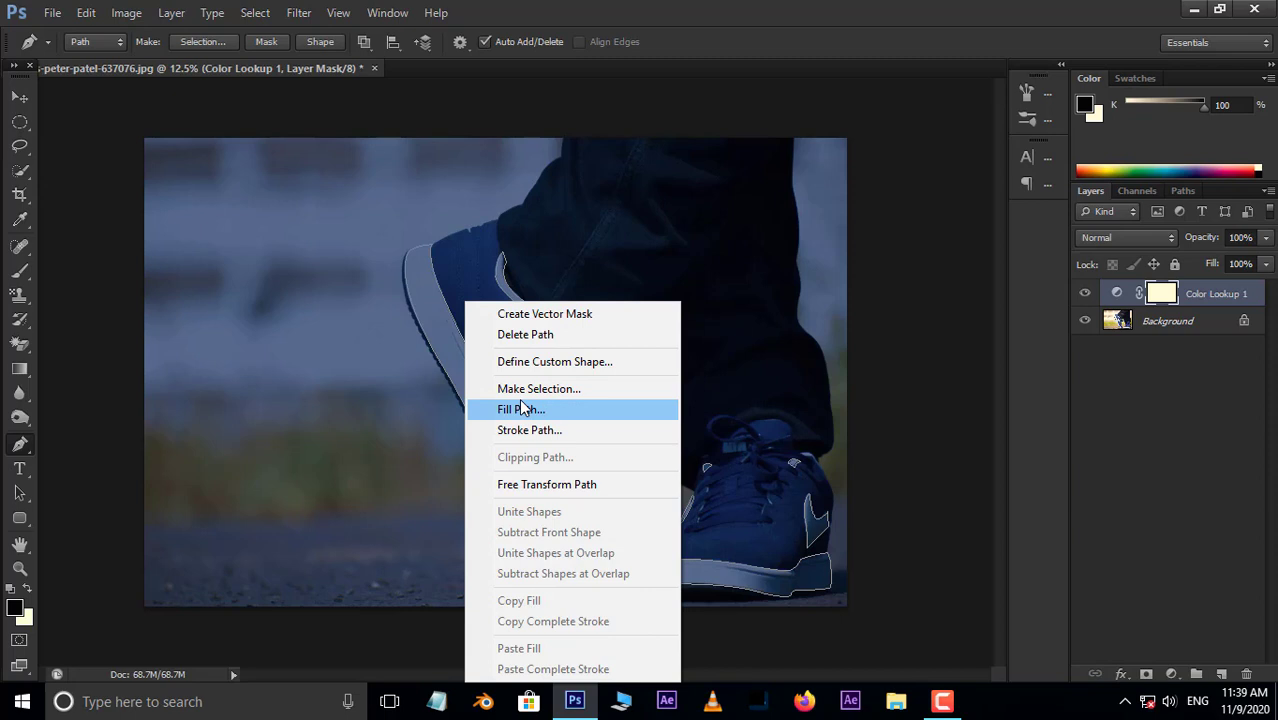
{"action": "left_click", "coordinate": [538, 388]}
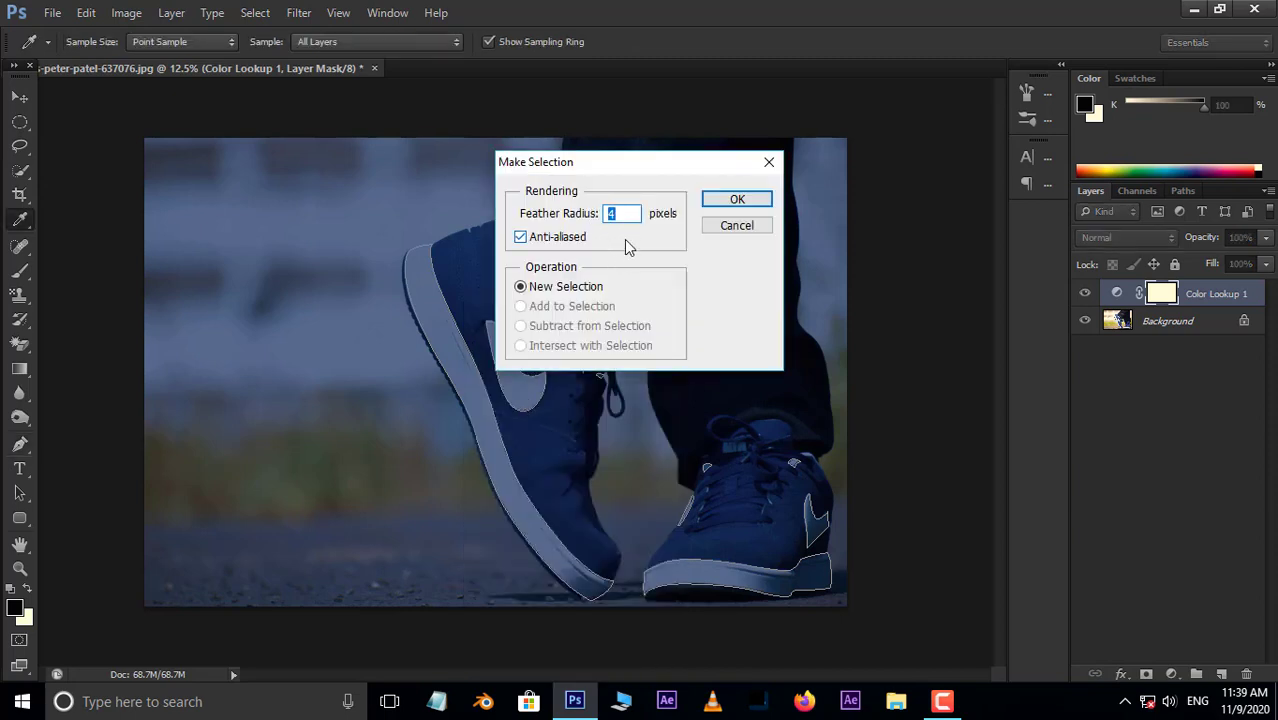
{"action": "left_click", "coordinate": [736, 198]}
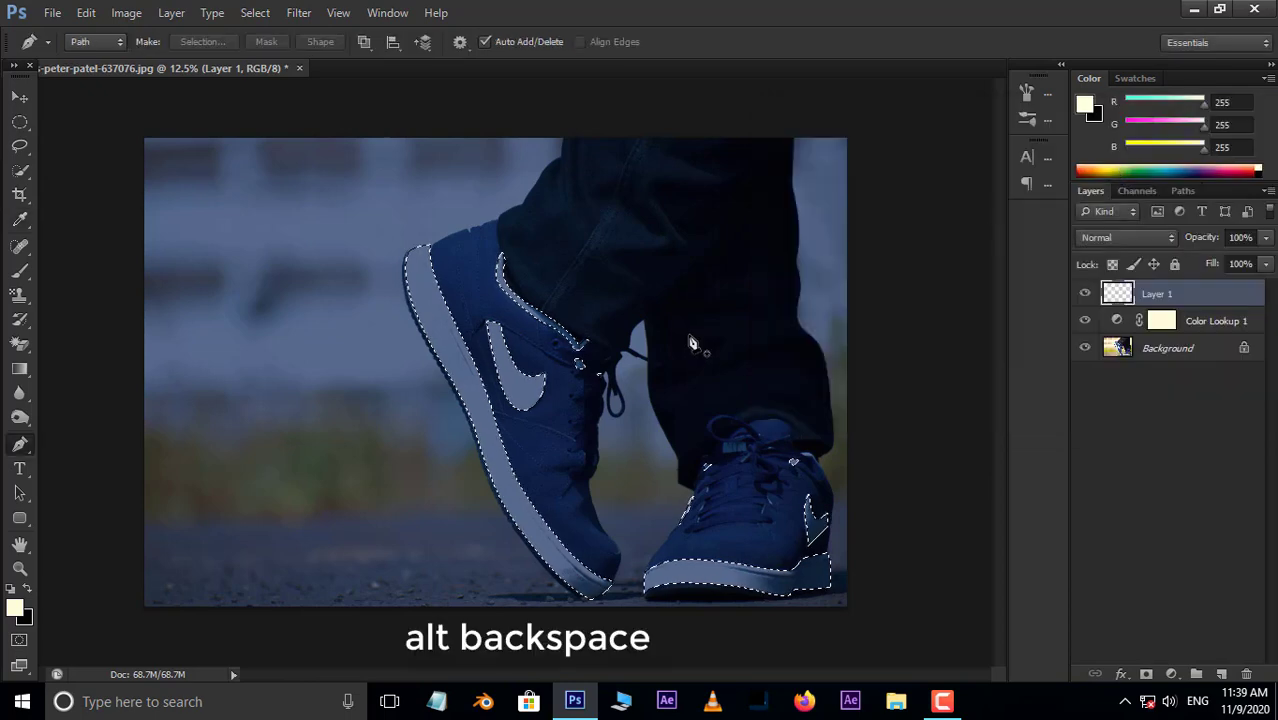
Fill the selected outlines with the cream foreground colour and deselect.
{"action": "key", "text": "alt+backspace"}
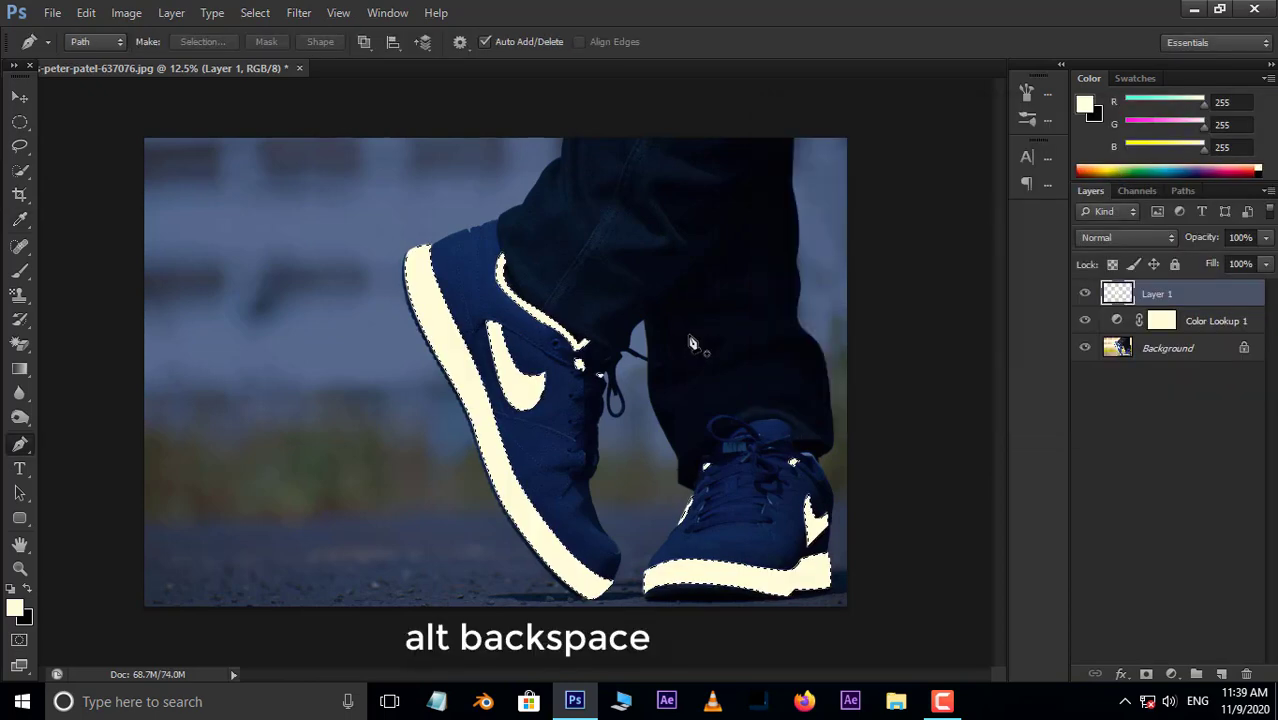
{"action": "key", "text": "ctrl+d"}
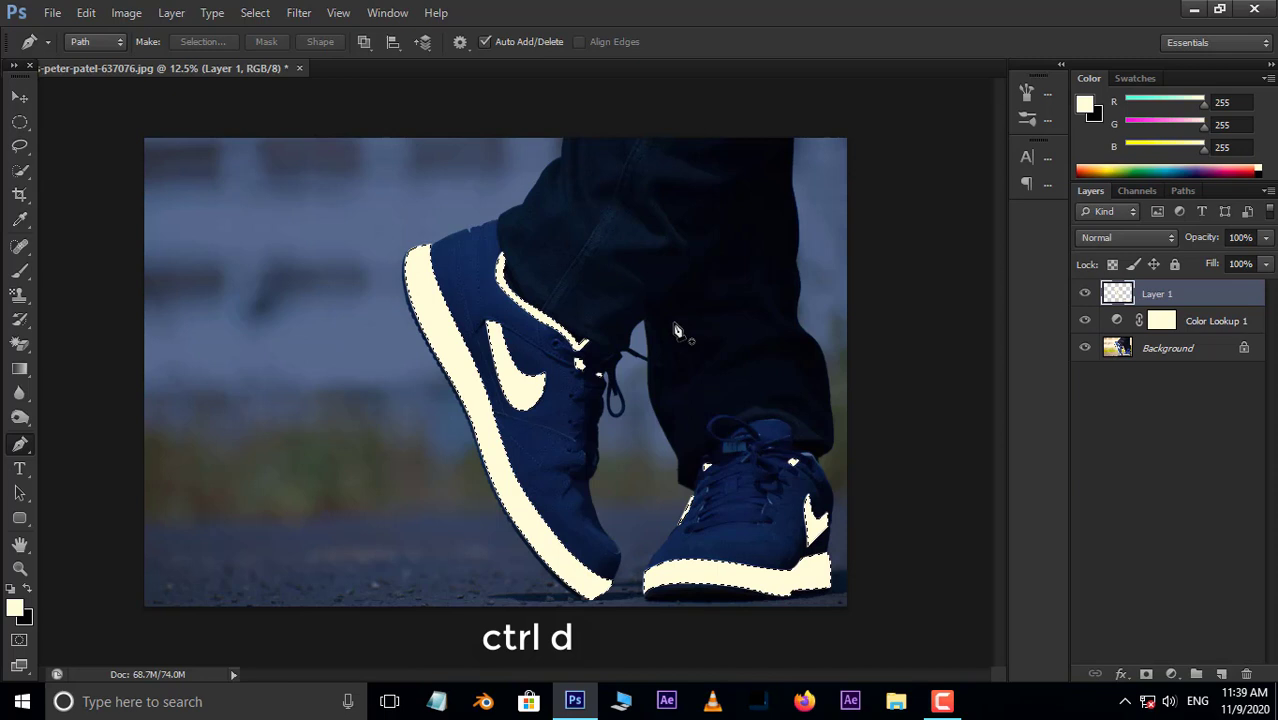
{"action": "key", "text": "ctrl+d"}
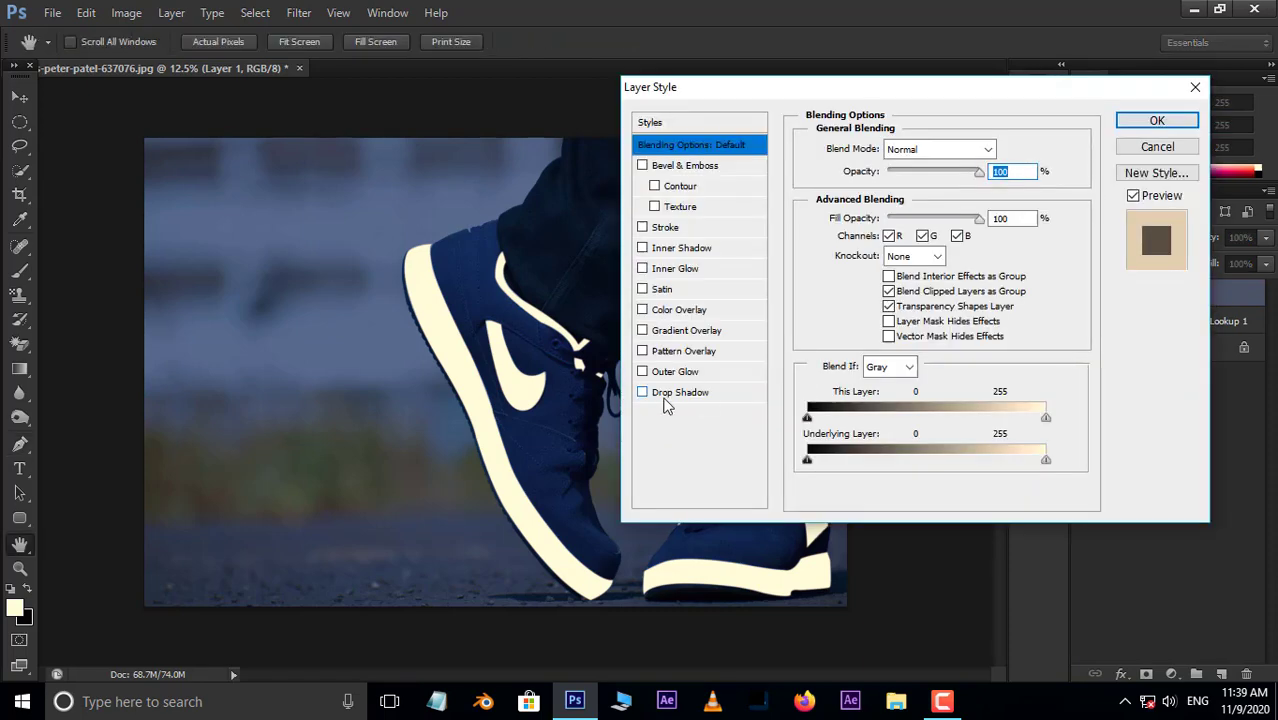
Apply an Outer Glow layer style coloured #00f6ff with larger size for a neon effect.
{"action": "left_click", "coordinate": [676, 370]}
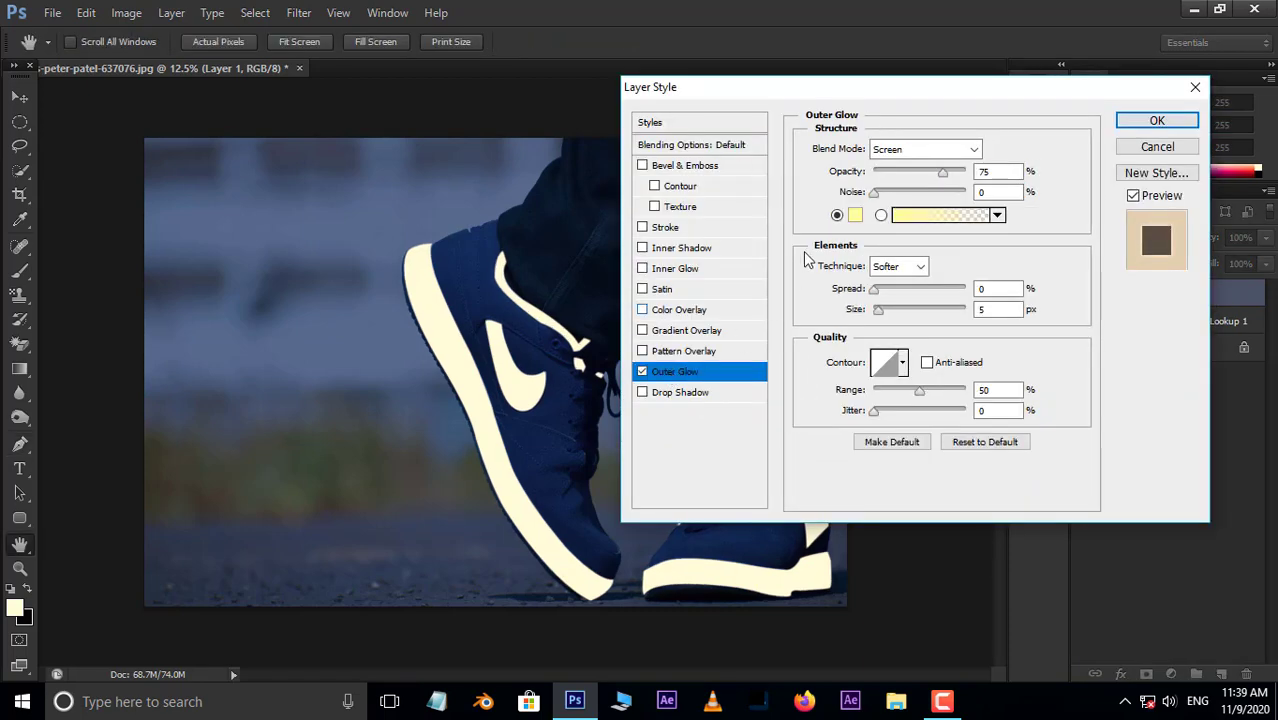
{"action": "left_click", "coordinate": [856, 214]}
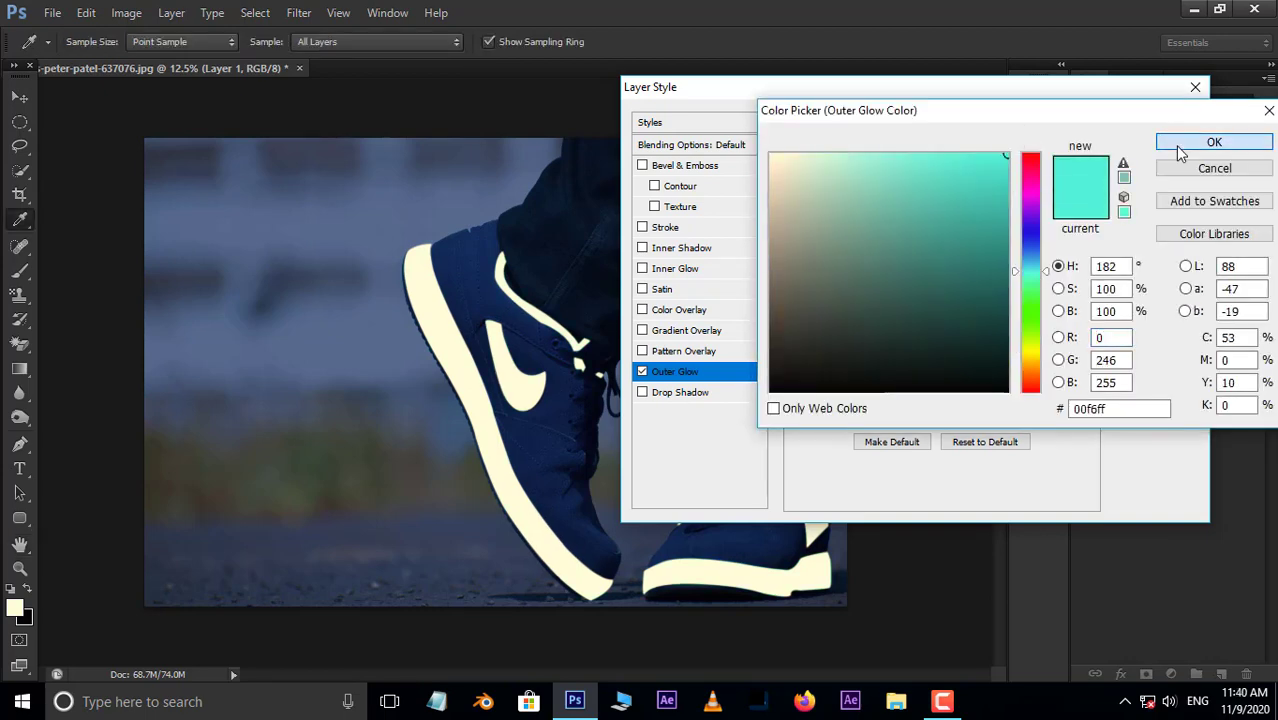
{"action": "left_click", "coordinate": [1214, 142]}
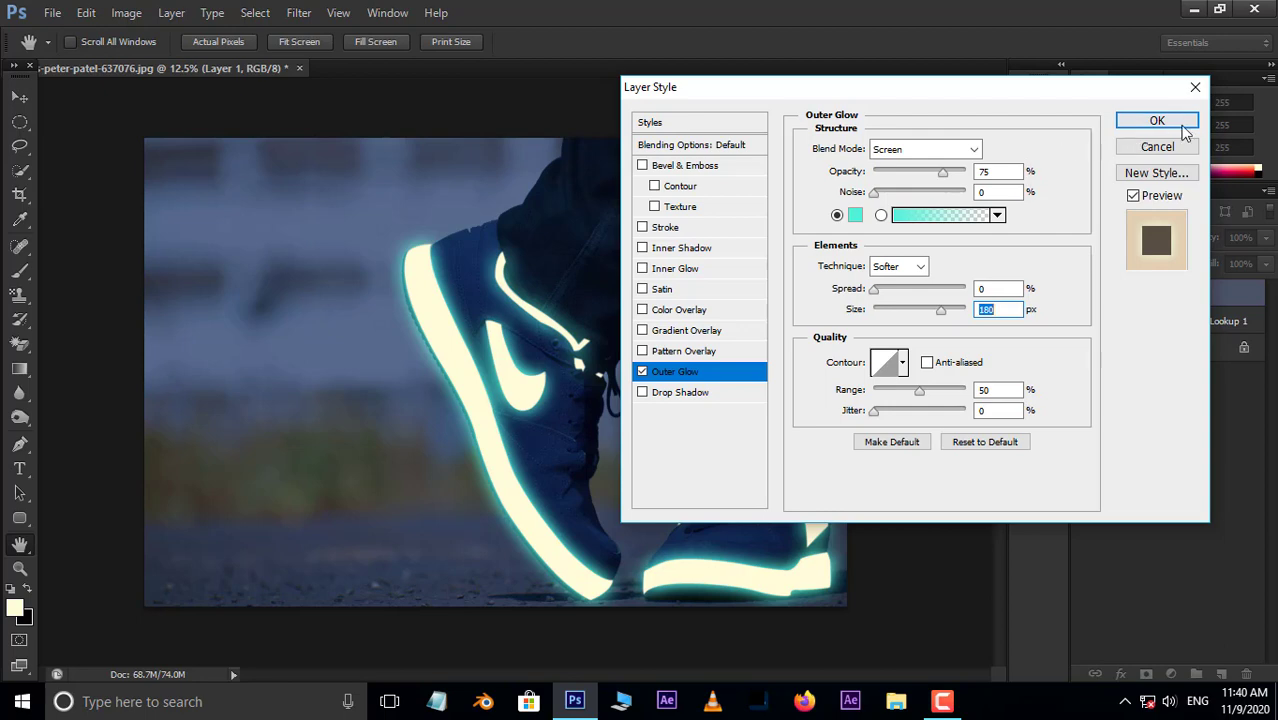
{"action": "left_click", "coordinate": [1156, 120]}
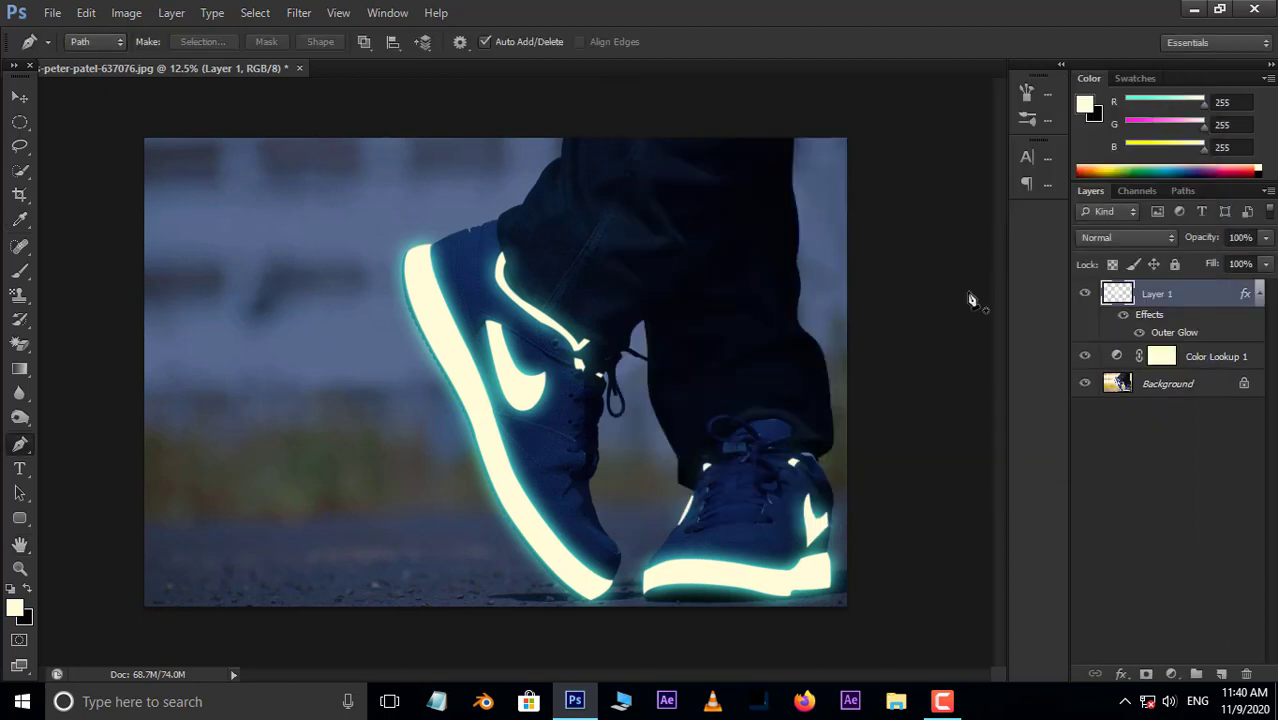